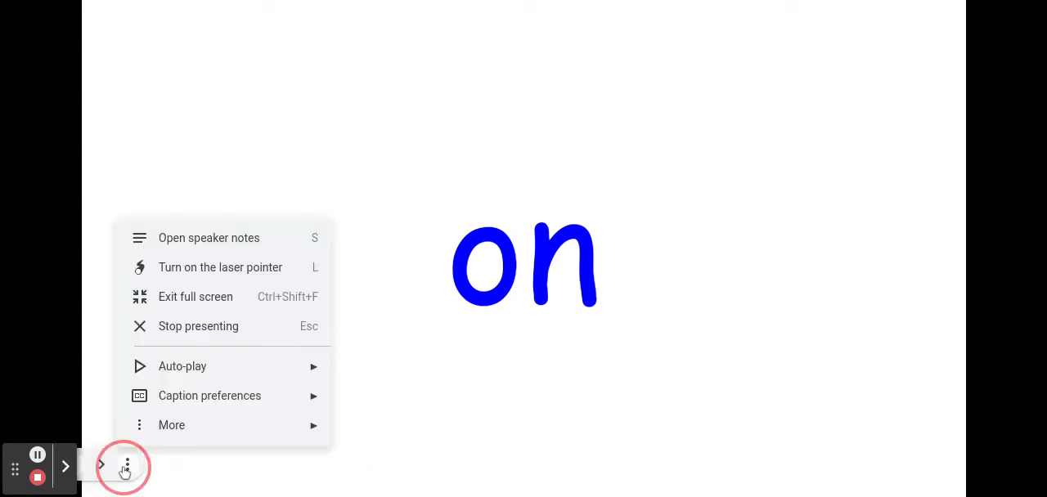
mouse_move(196, 268)
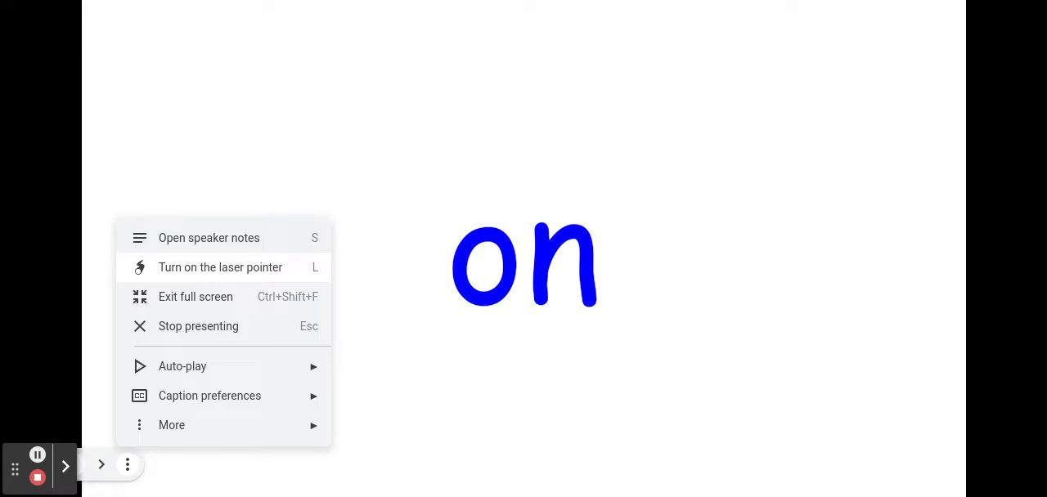
- Turn on the laser pointer to point at the word 'on'
left_click(220, 268)
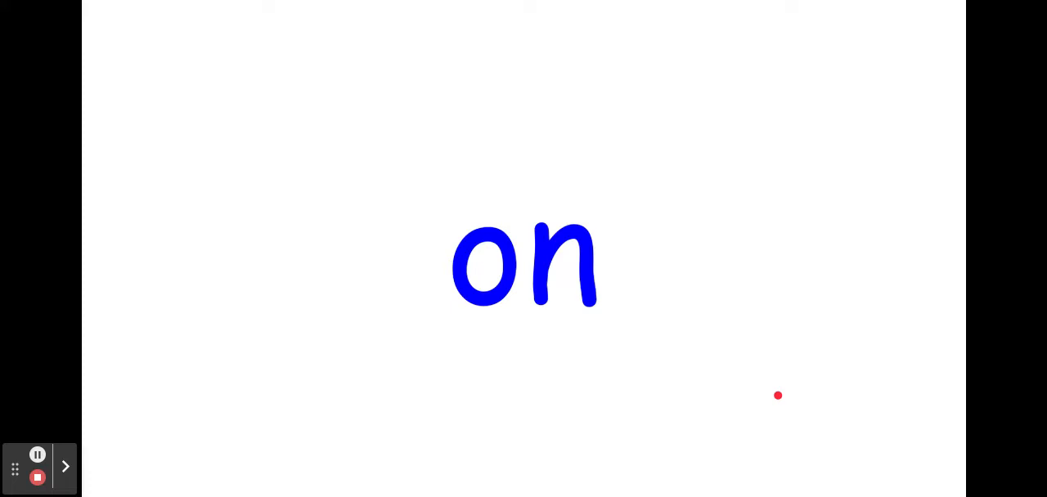
mouse_move(569, 327)
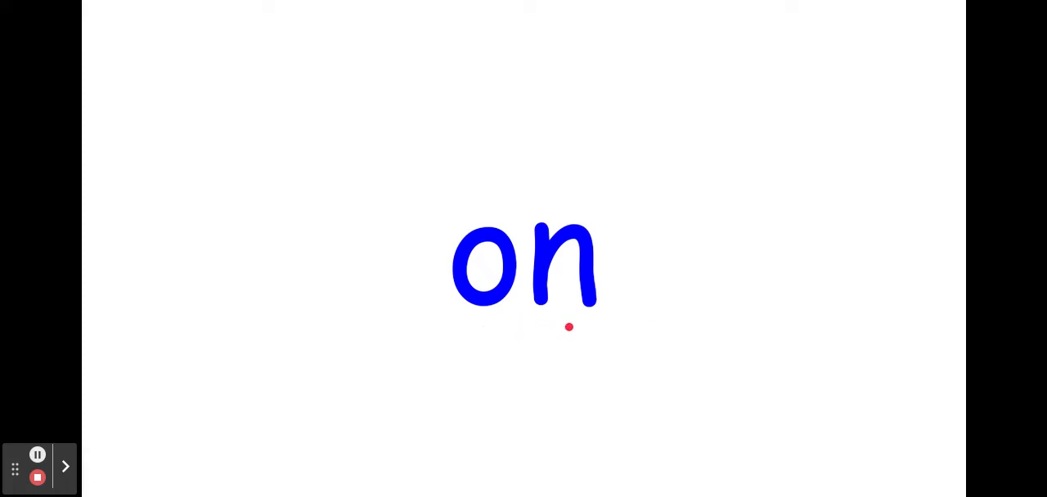
mouse_move(615, 351)
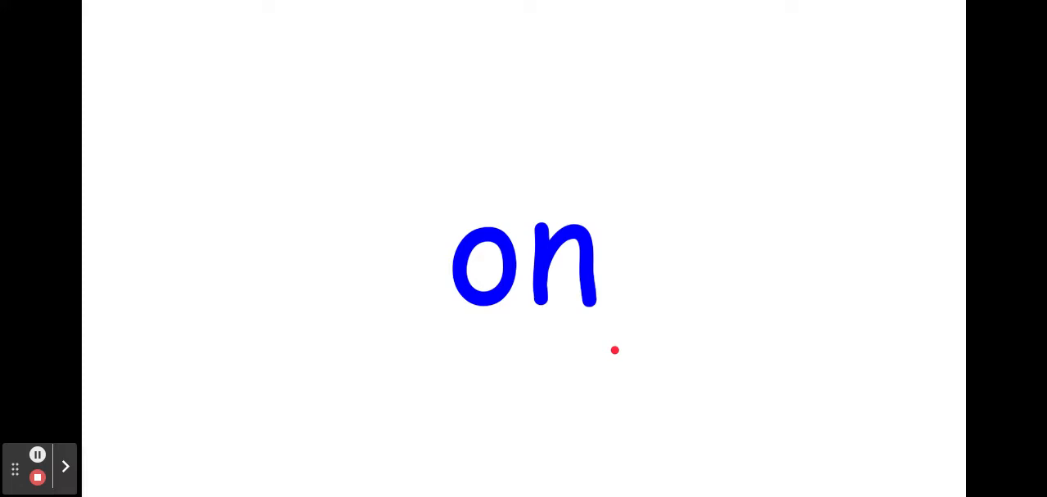
- Advance past the moustache face picture to the 'pont' slide
left_click(66, 466)
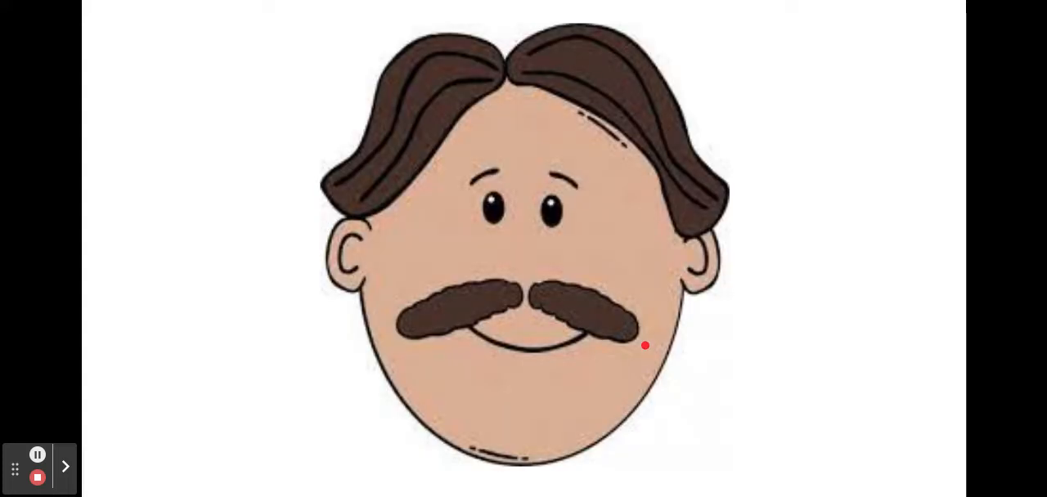
mouse_move(628, 385)
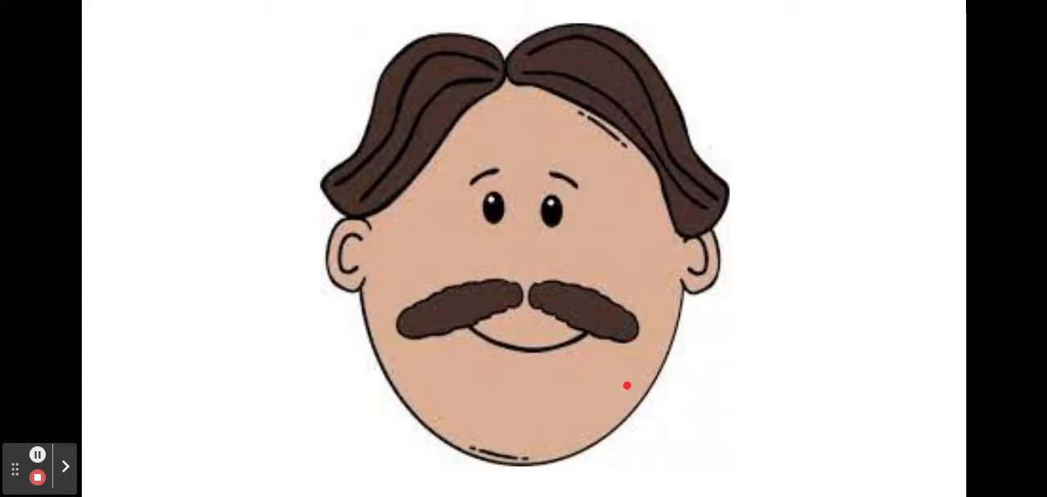
left_click(65, 466)
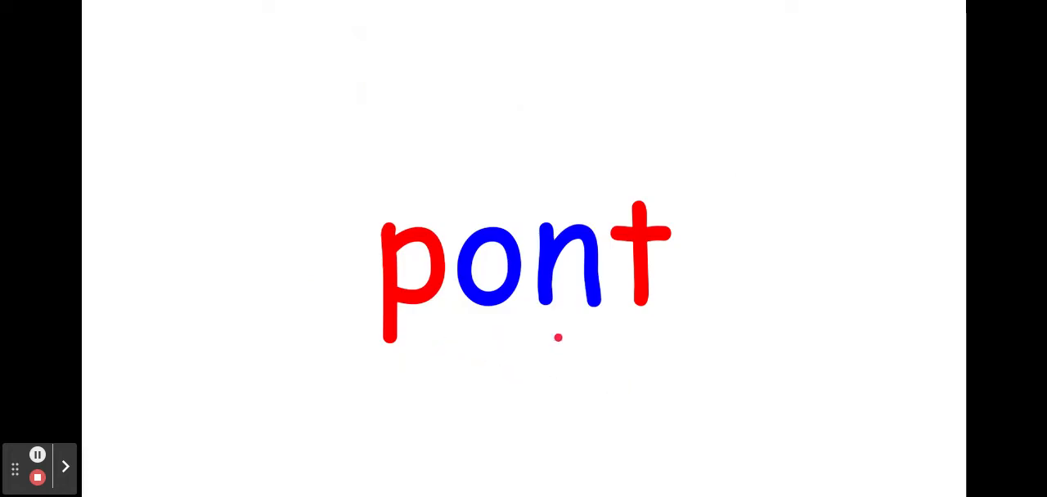
mouse_move(654, 326)
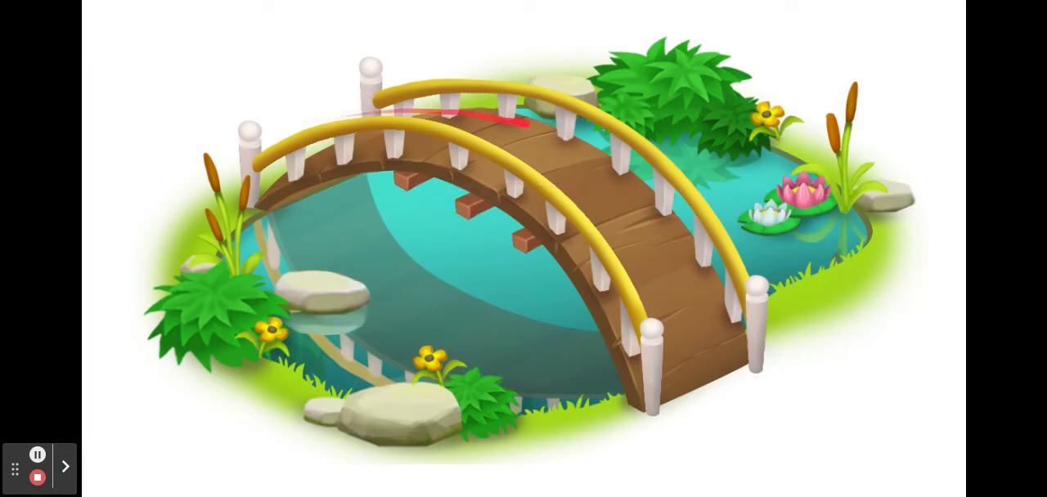
- Advance from the bridge through the pig picture to the 'in' slide
left_click(66, 466)
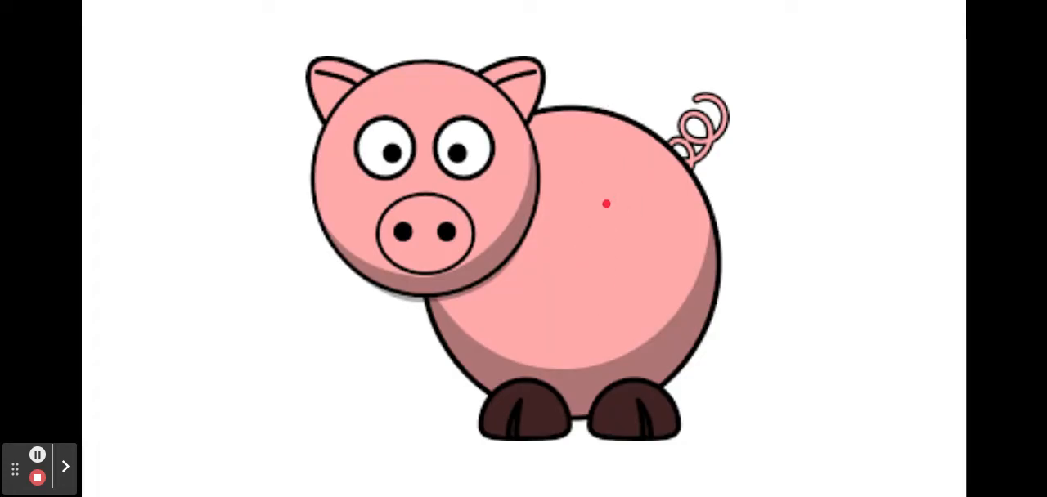
left_click(65, 467)
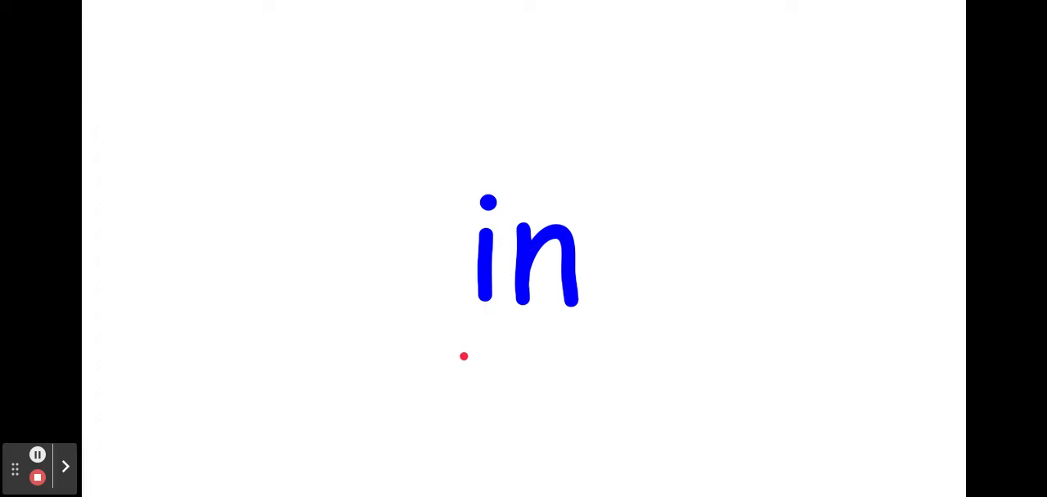
mouse_move(501, 328)
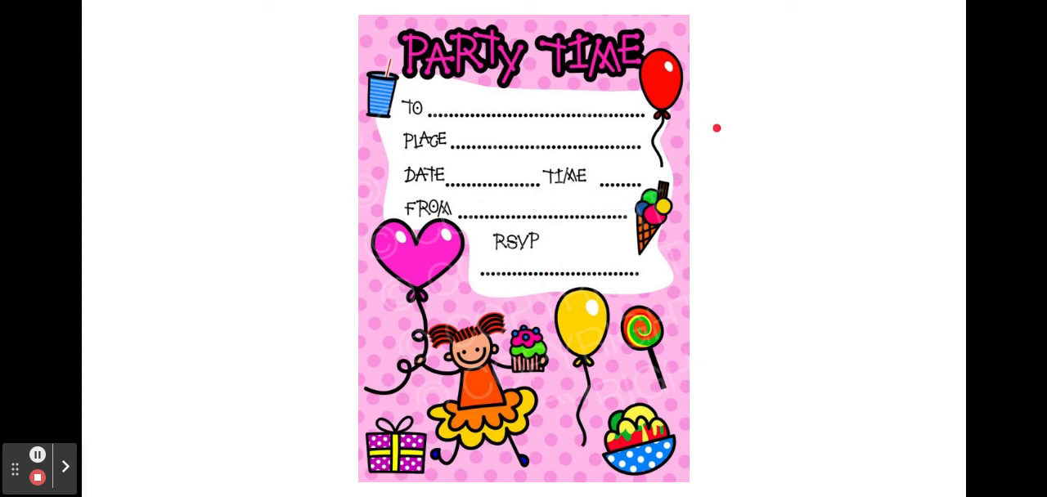
- Advance past the party invitation picture to the 'cinq' slide
left_click(65, 466)
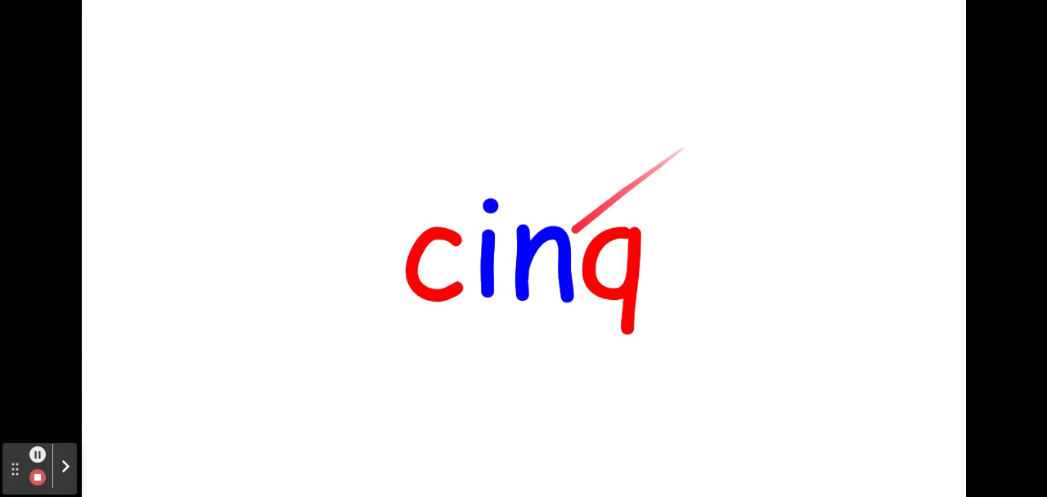